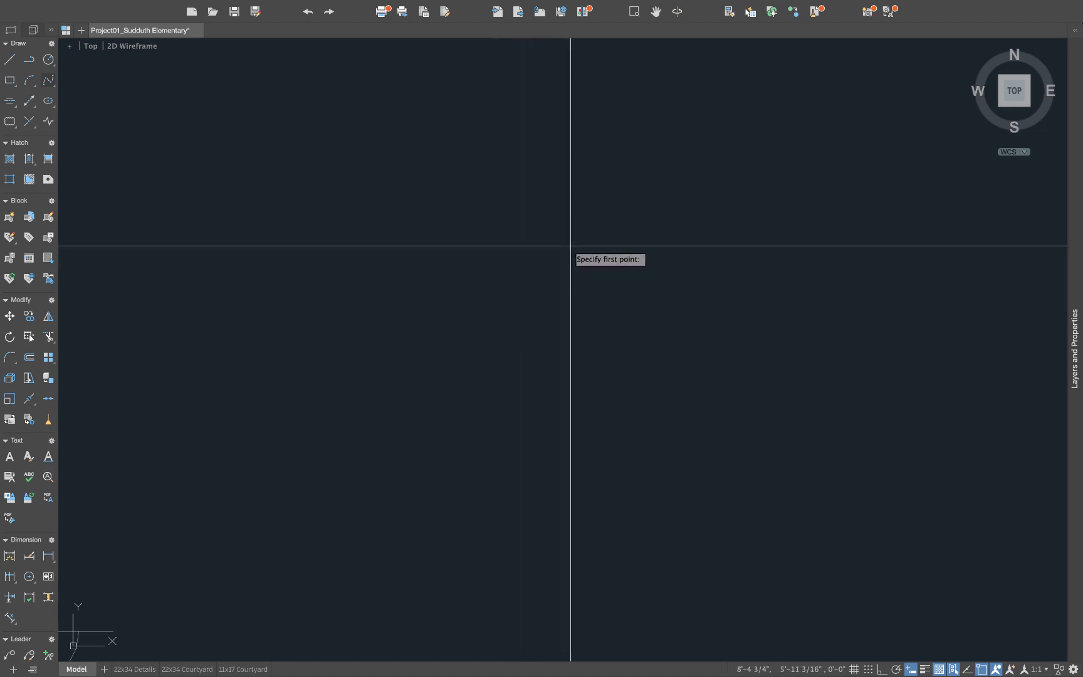
Step: Start the first paver outline at a picked point with a 16-inch length
{"action": "left_click", "coordinate": [526, 248]}
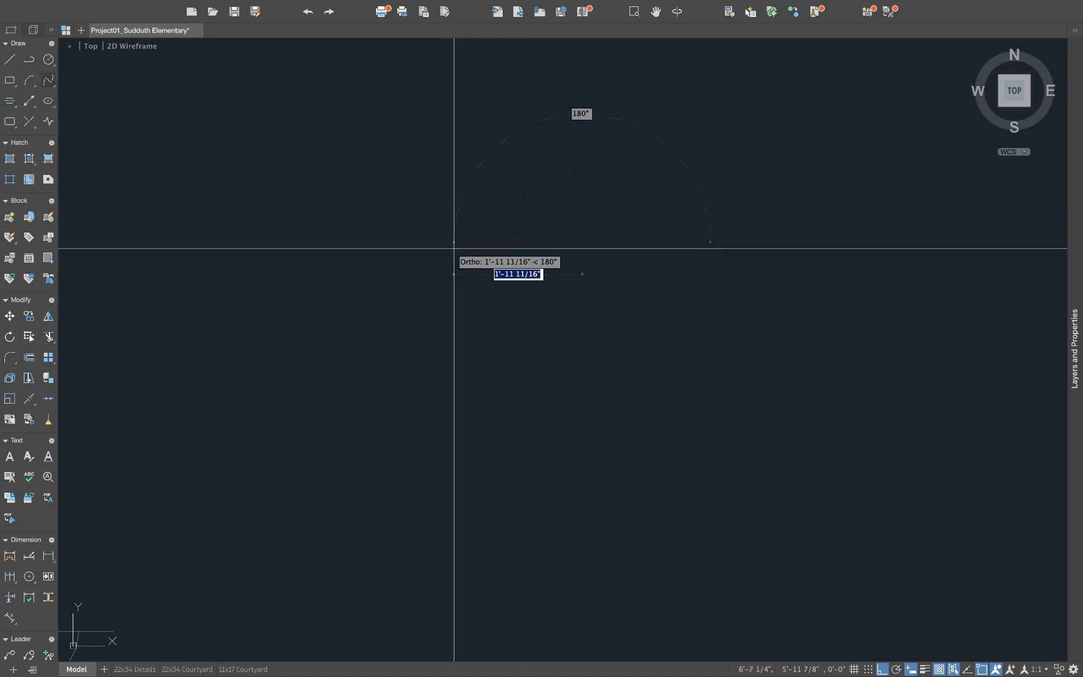
{"action": "type", "text": "16"}
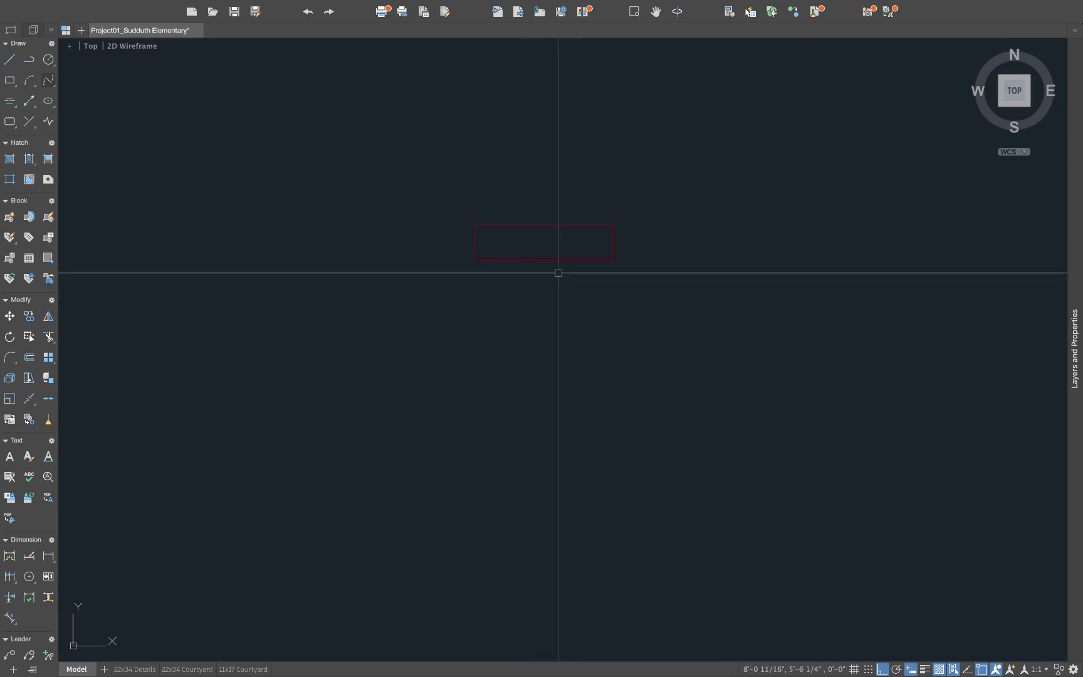
Step: Offset the outline 4" and draw further layer lines with a 2" distance
{"action": "type", "text": "4\""}
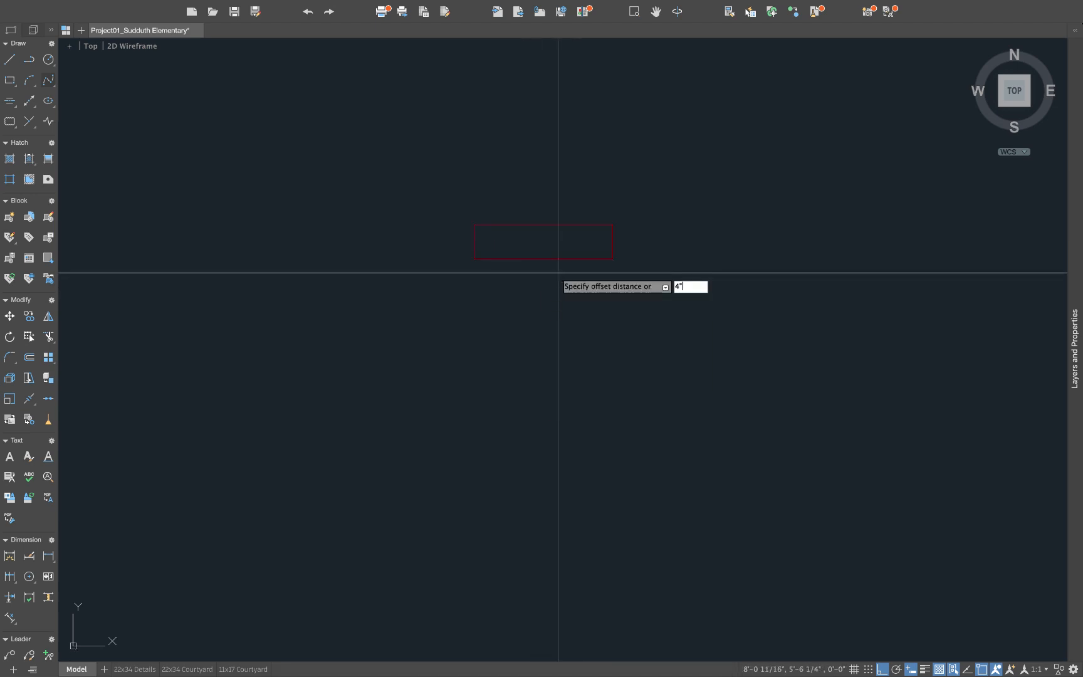
{"action": "key", "text": "enter"}
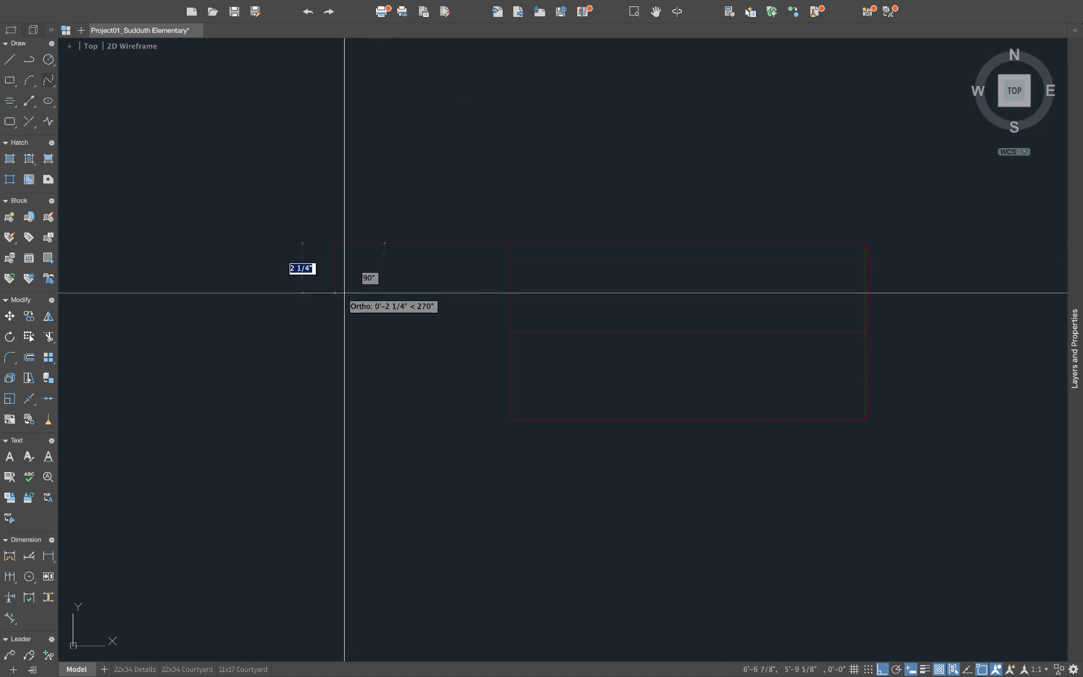
{"action": "type", "text": "2"}
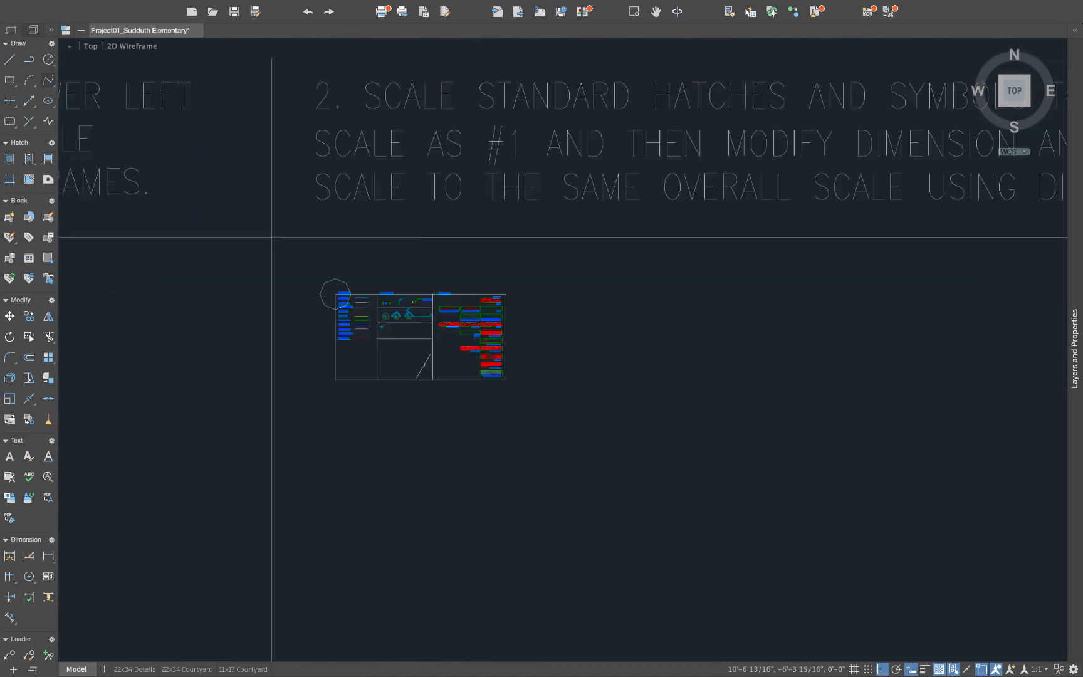
Step: Zoom out to frame the section before adding the left vertical edge
{"action": "scroll", "scroll_direction": "down", "scroll_amount": 3}
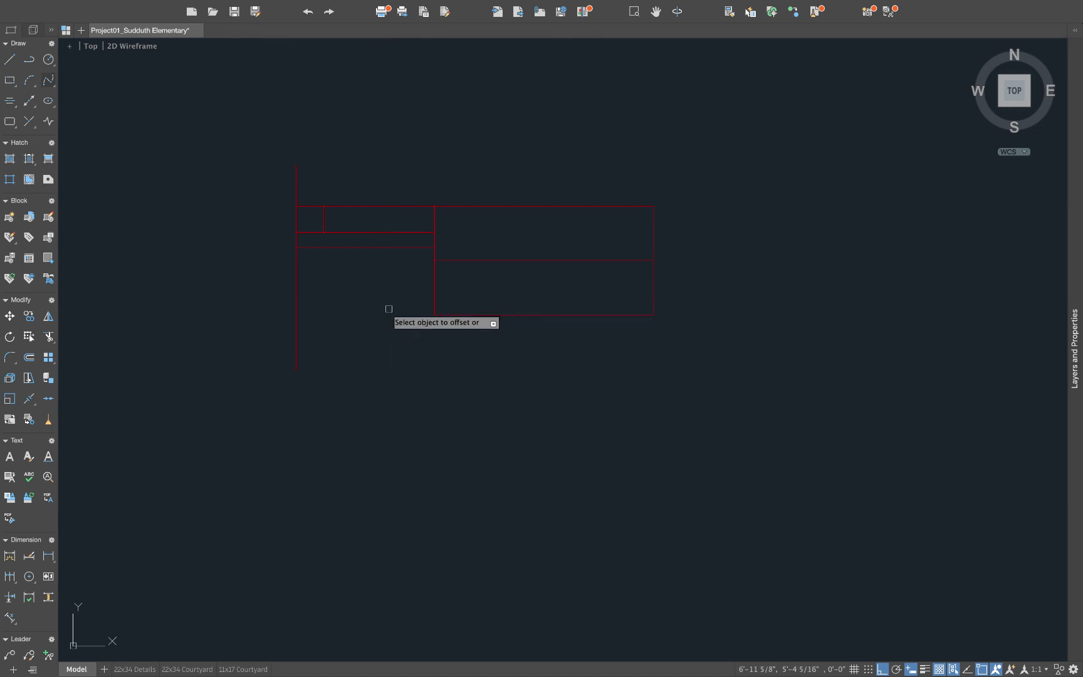
{"action": "mouse_move", "coordinate": [466, 260]}
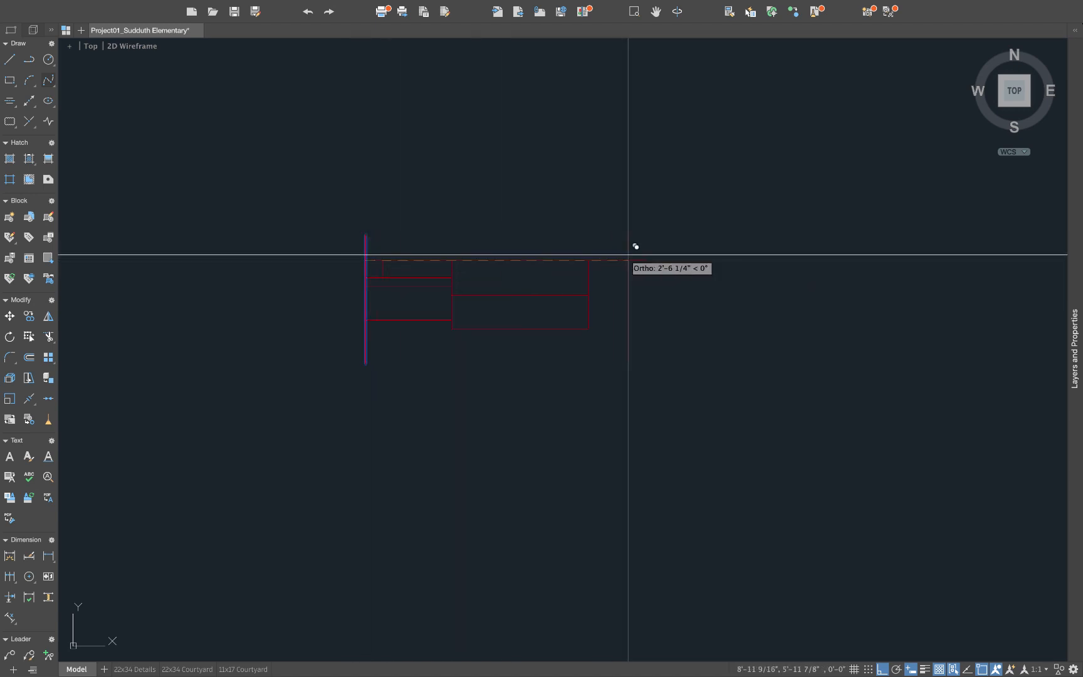
{"action": "mouse_move", "coordinate": [660, 295]}
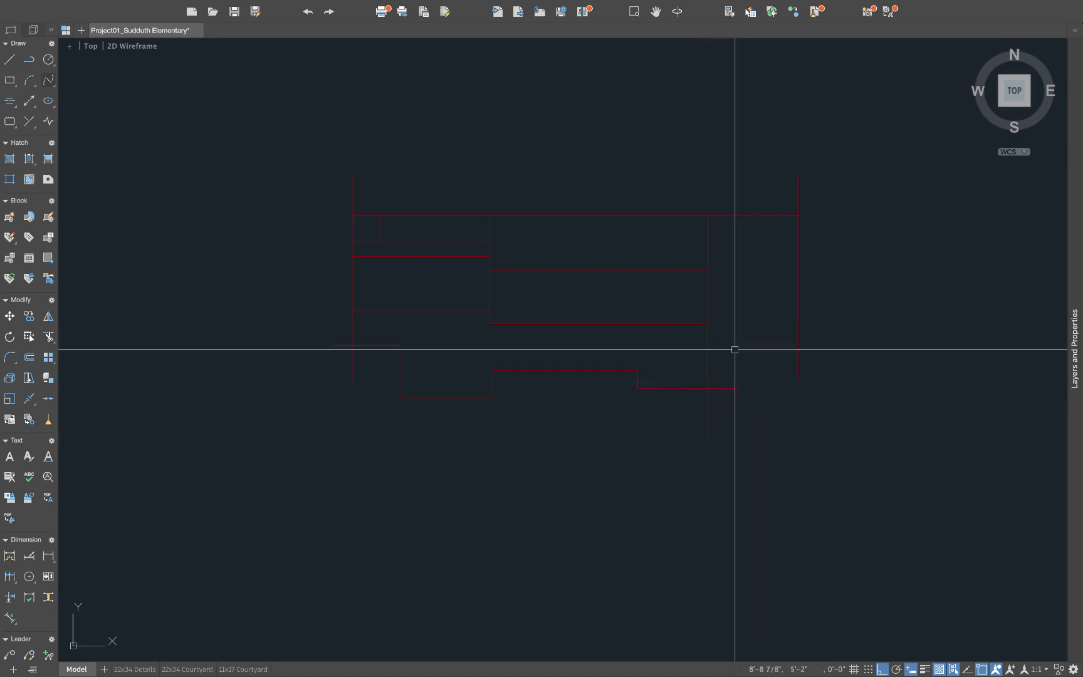
{"action": "mouse_move", "coordinate": [680, 345]}
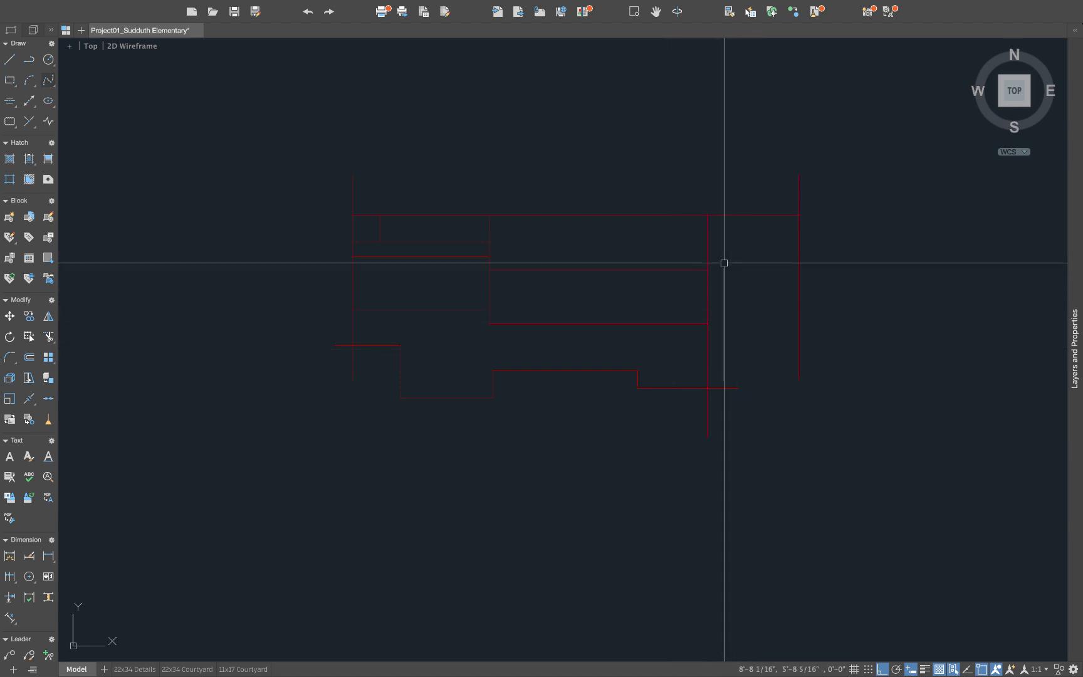
{"action": "mouse_move", "coordinate": [768, 266]}
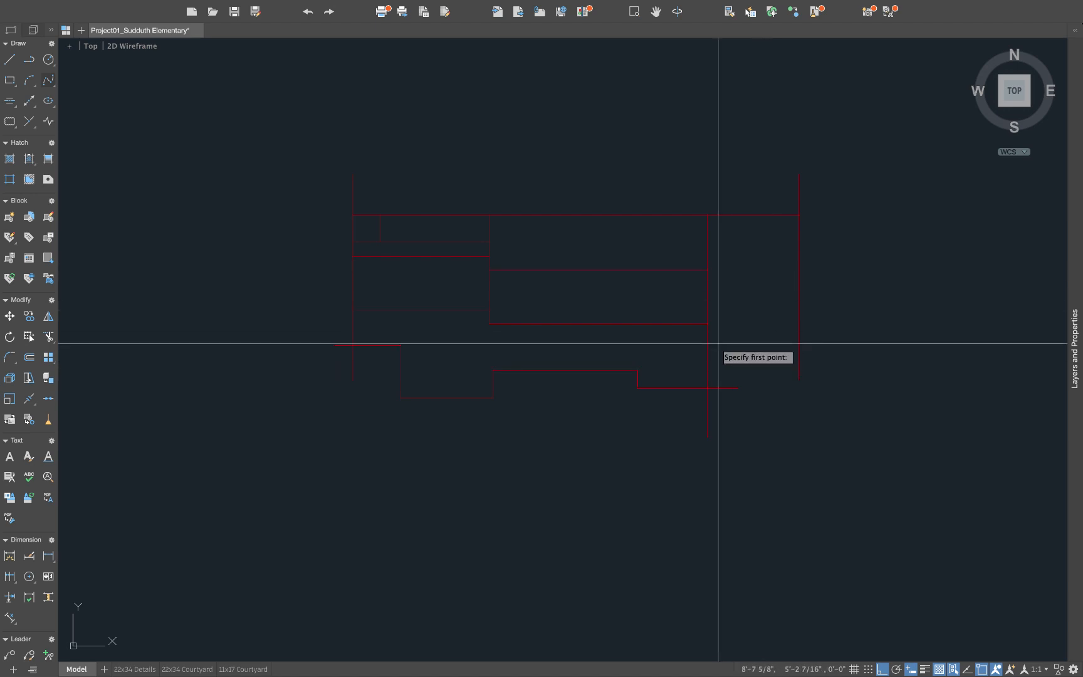
Step: Start a horizontal line near the right edge of the section
{"action": "left_click", "coordinate": [708, 344]}
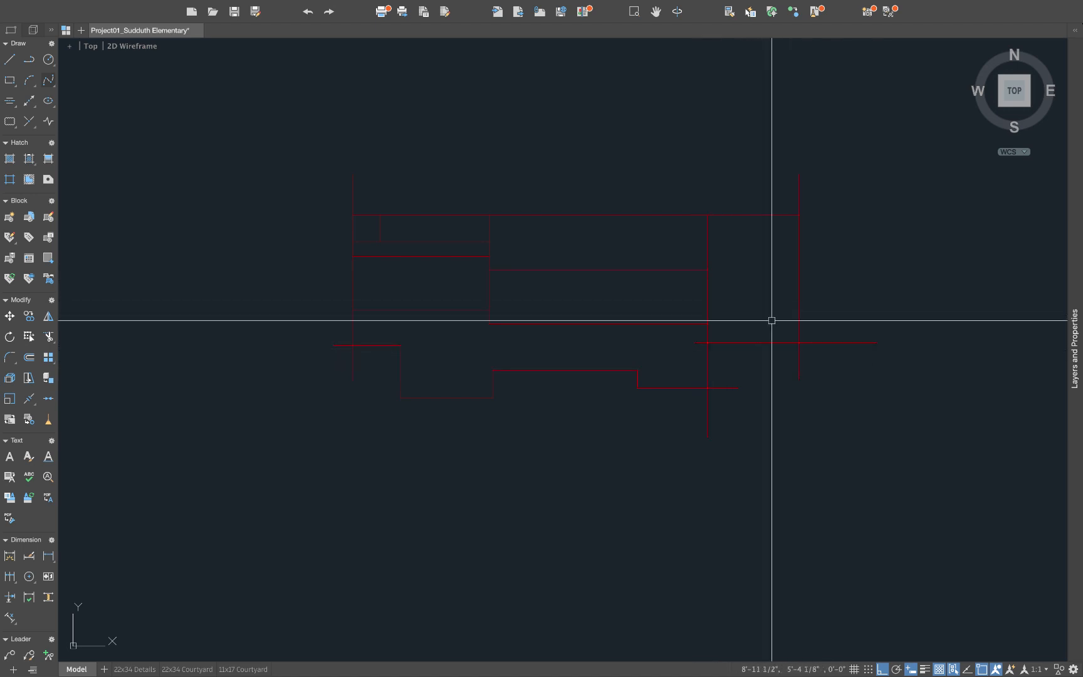
{"action": "mouse_move", "coordinate": [756, 316]}
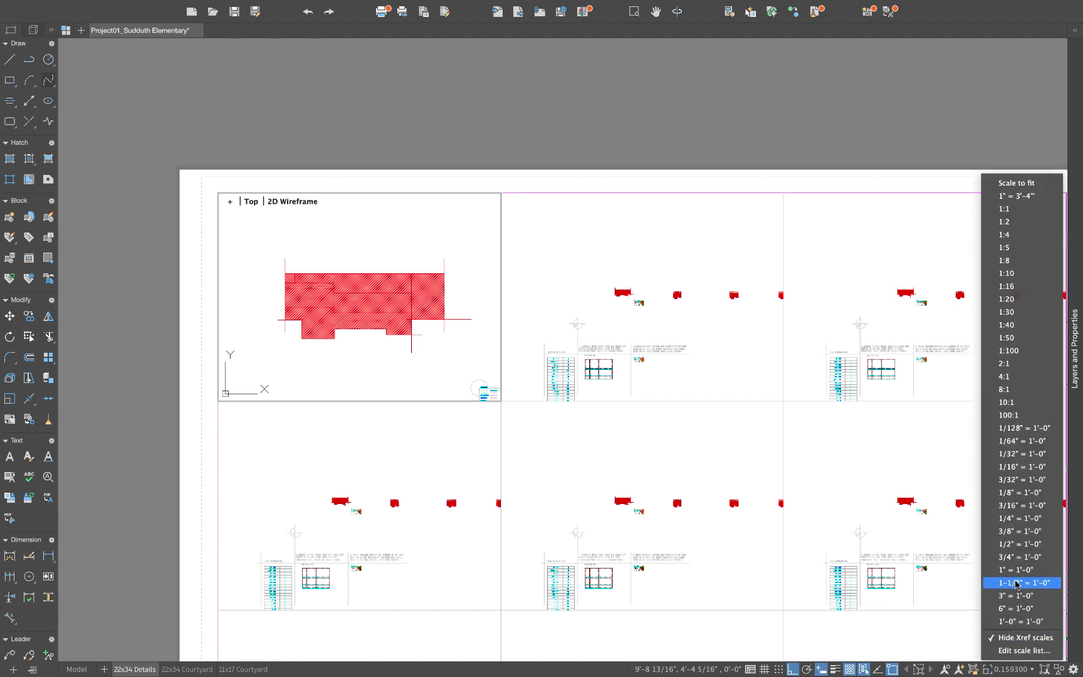
Step: Set the detail viewport scale and show xref scales in the scale list
{"action": "left_click", "coordinate": [1021, 582]}
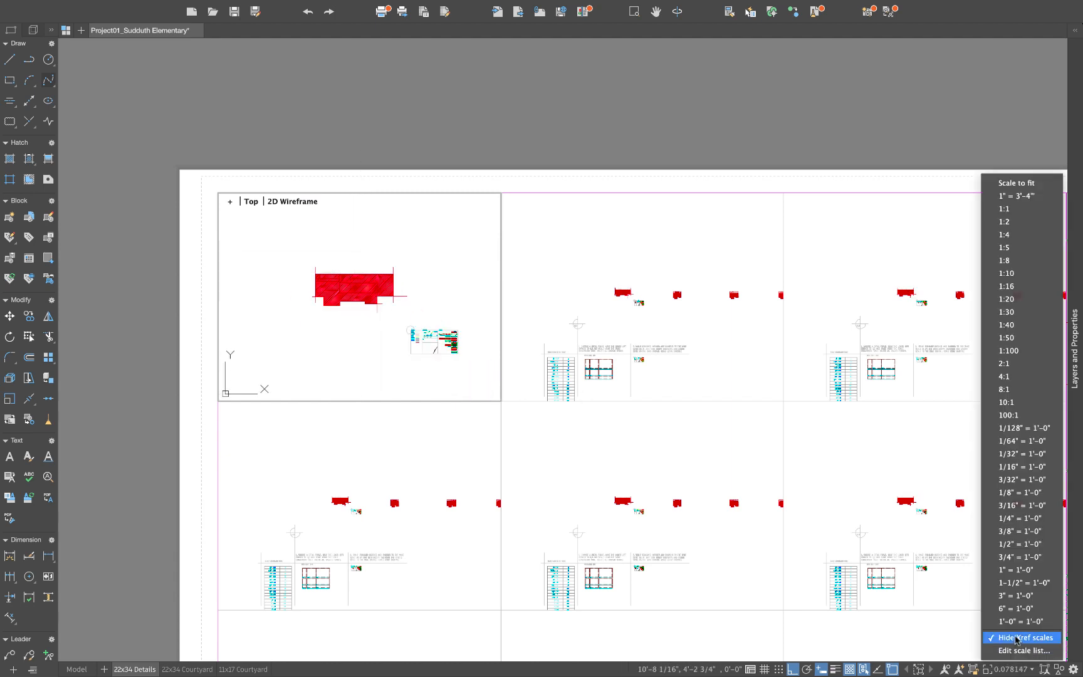
{"action": "left_click", "coordinate": [1019, 582]}
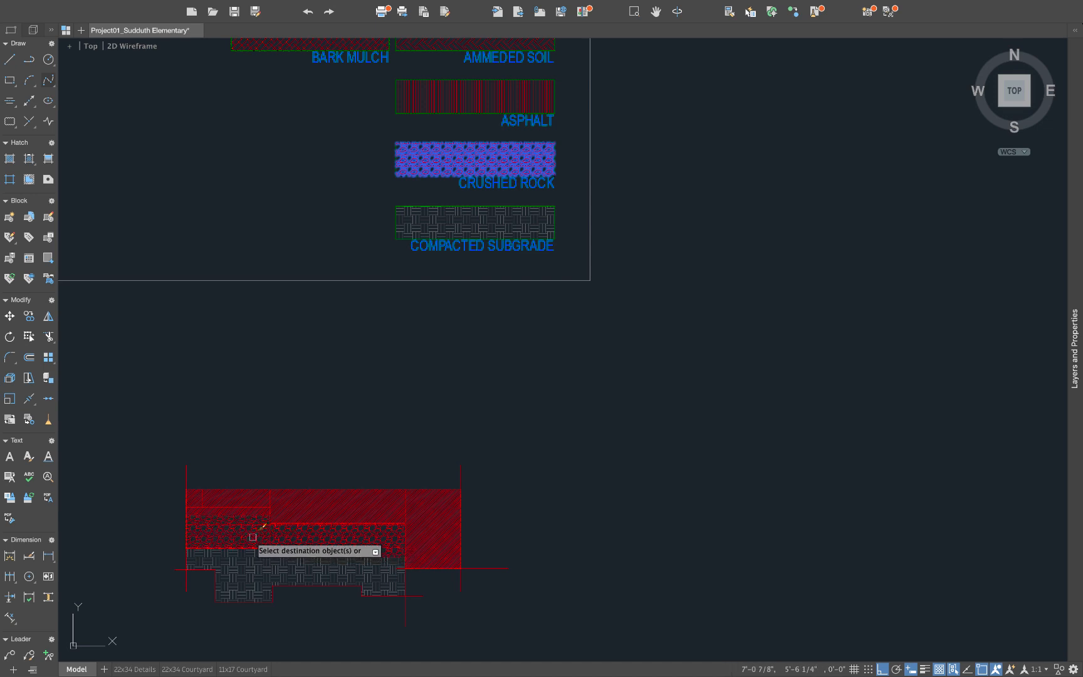
Step: Run MA and pick the CONCRETE legend hatch as the match source
{"action": "type", "text": "ma"}
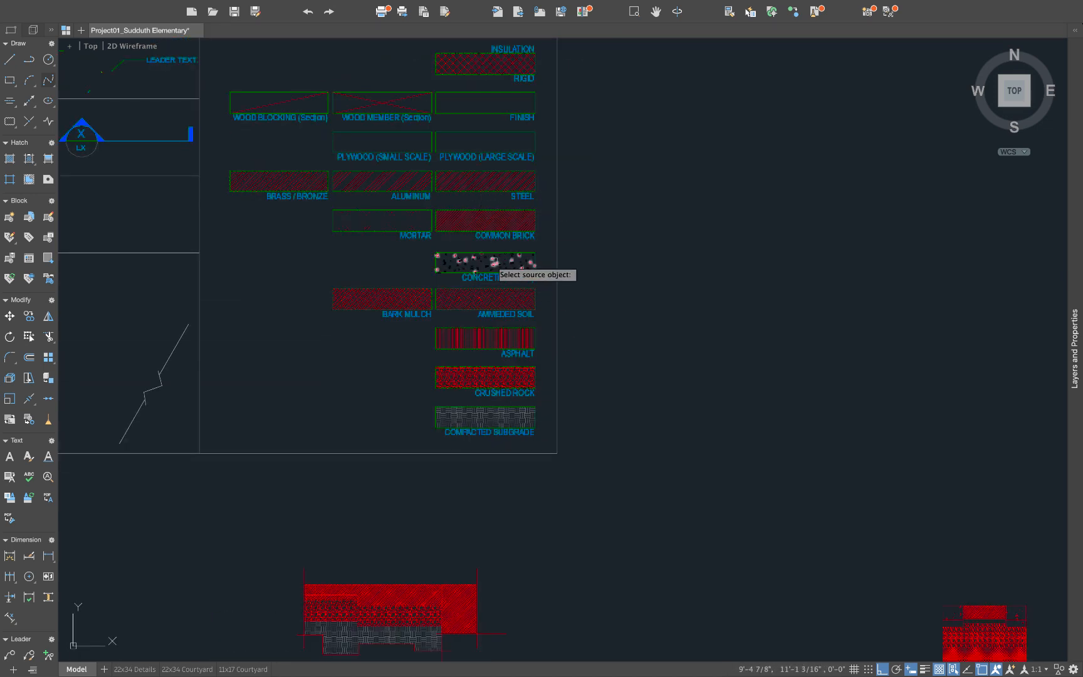
{"action": "left_click", "coordinate": [483, 264]}
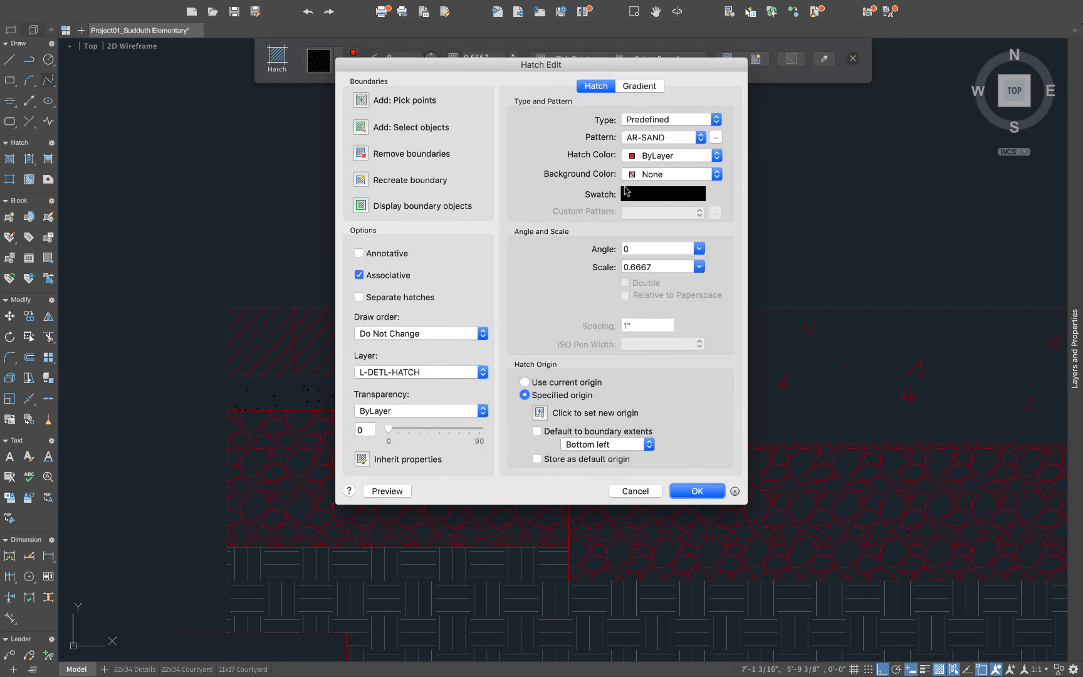
Step: Change the AR-SAND hatch scale to 0.33 and apply it
{"action": "left_click", "coordinate": [656, 266]}
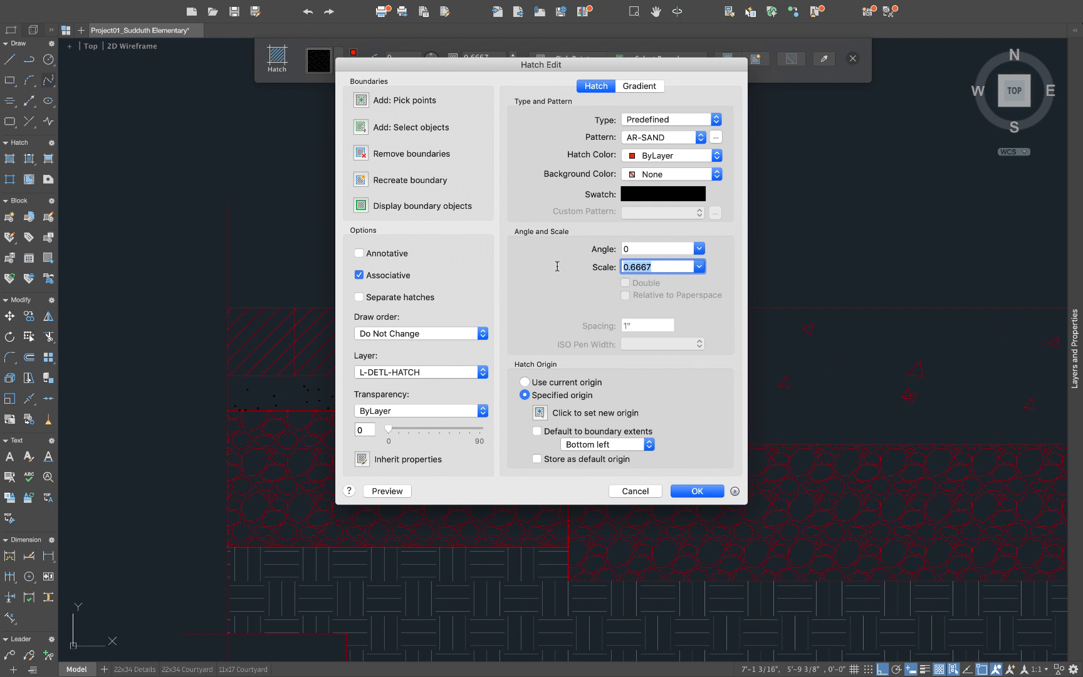
{"action": "left_click", "coordinate": [695, 490]}
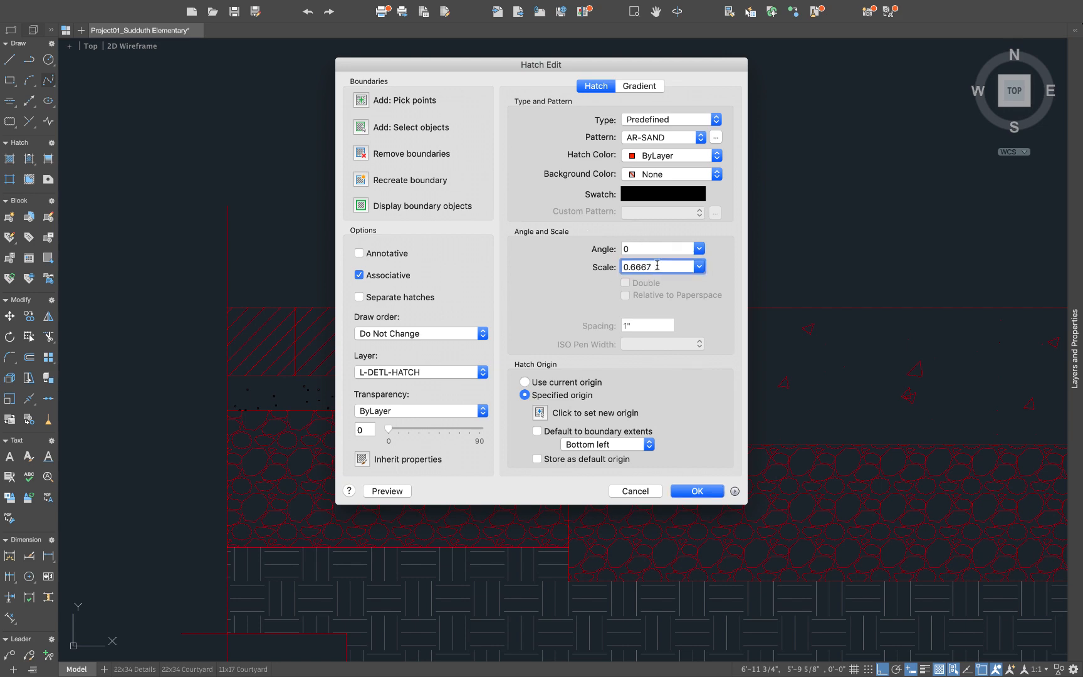
{"action": "type", "text": "0.33"}
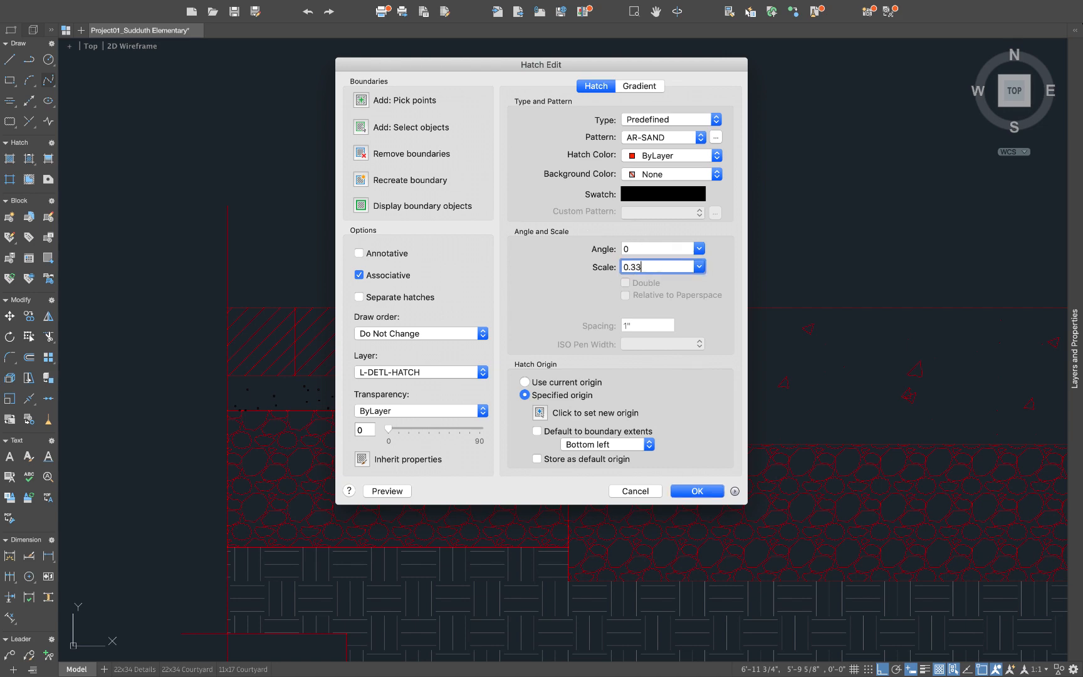
{"action": "left_click", "coordinate": [696, 490]}
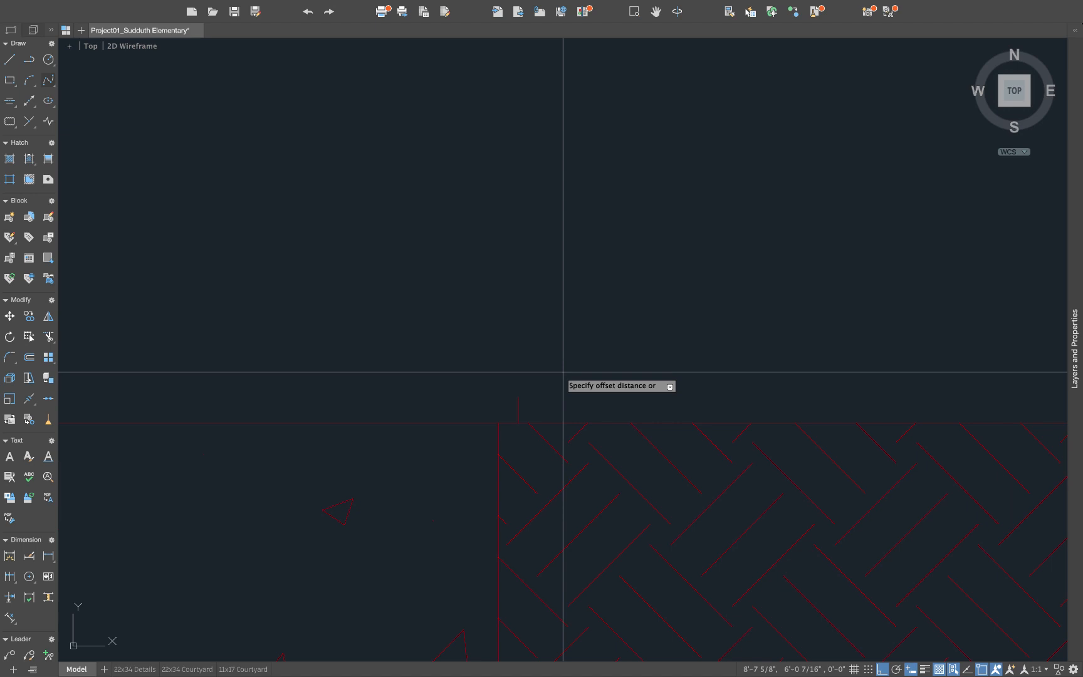
Step: Enter an offset distance of .2, then correct it to 1/4
{"action": "type", "text": ".2"}
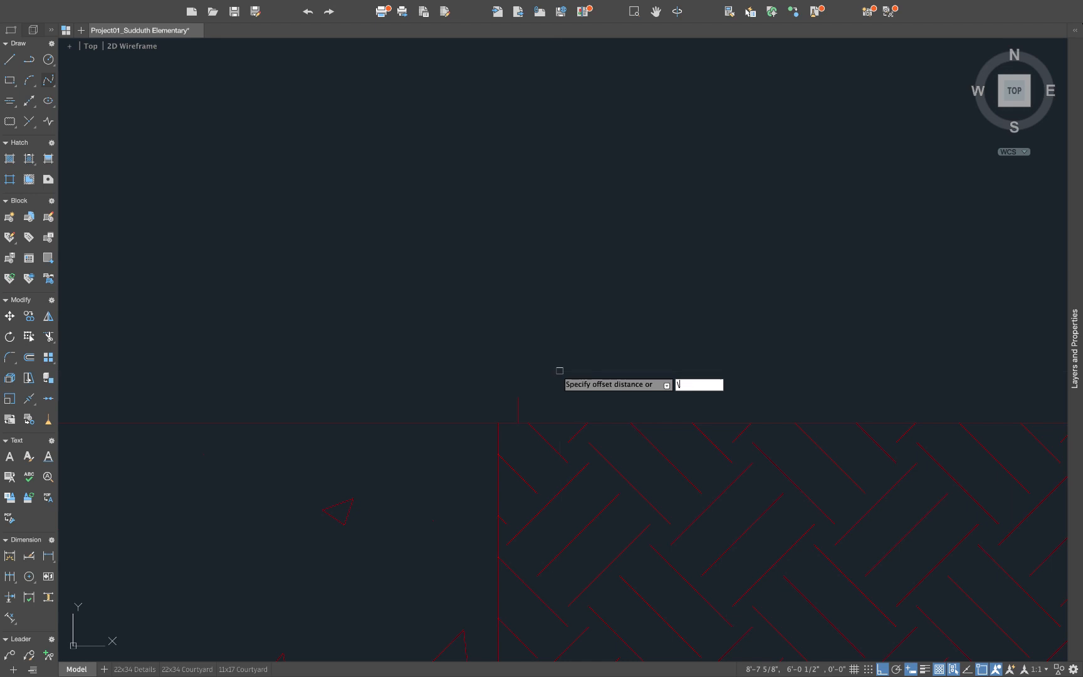
{"action": "type", "text": "1/4"}
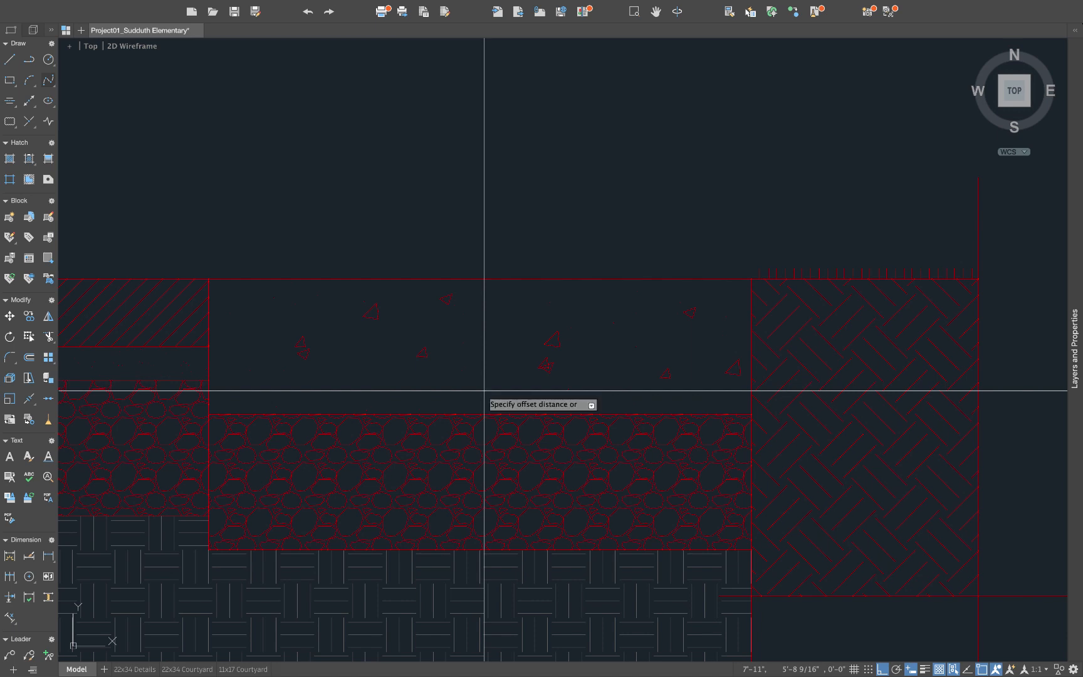
Step: Offset the slab edge by 1.33 and trim the new line's end
{"action": "type", "text": "1.33"}
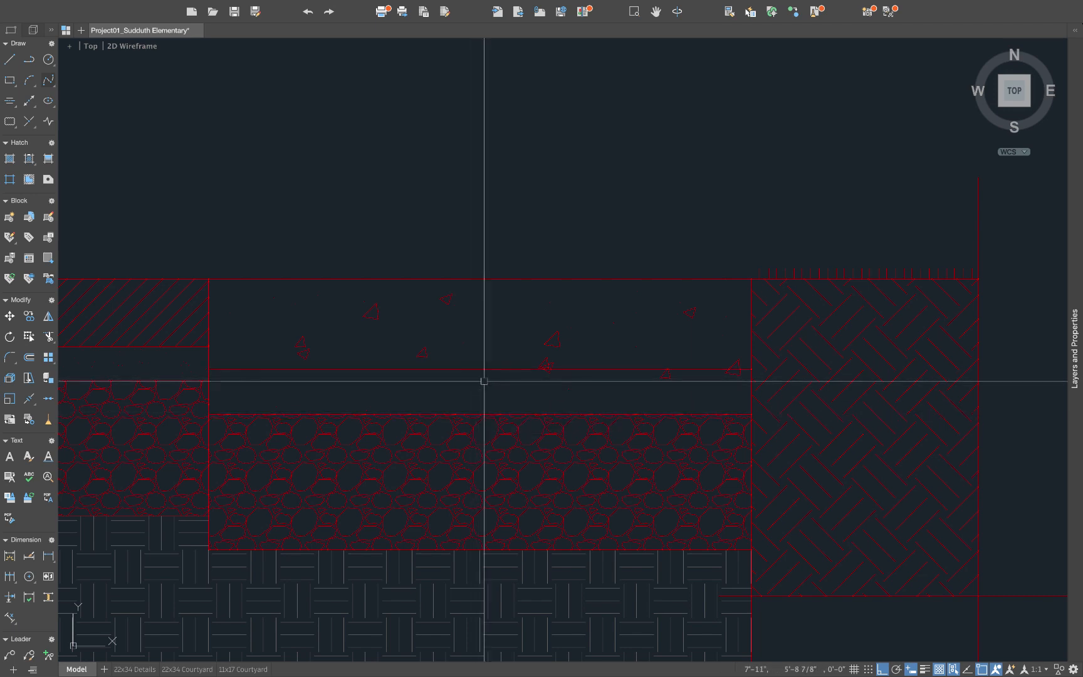
{"action": "mouse_move", "coordinate": [707, 368]}
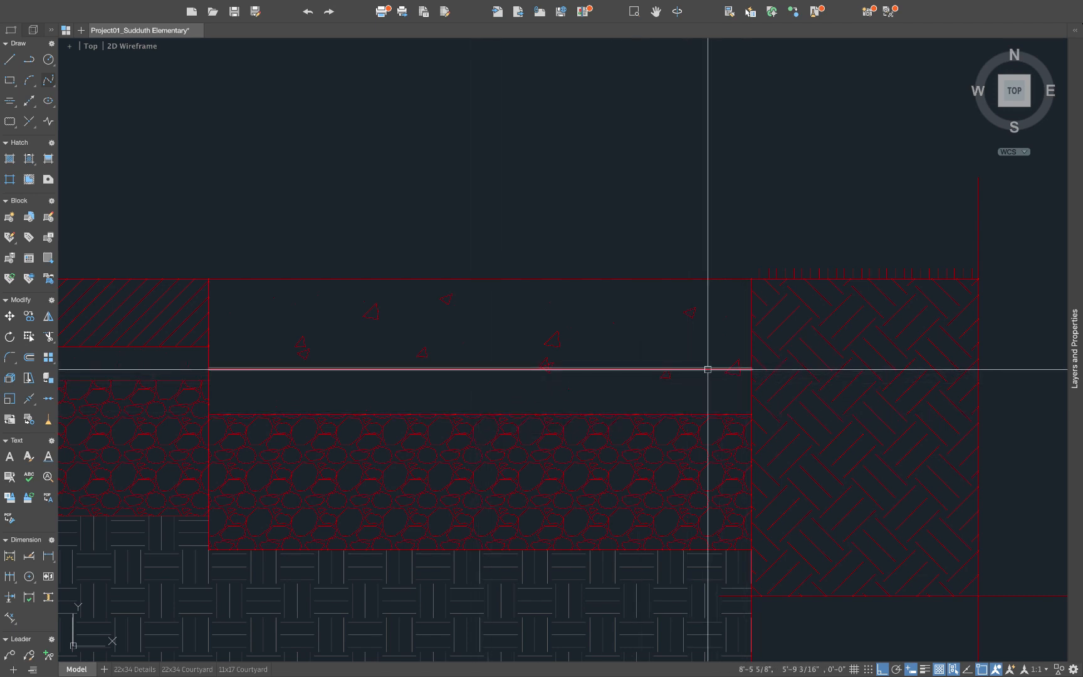
{"action": "mouse_move", "coordinate": [207, 372]}
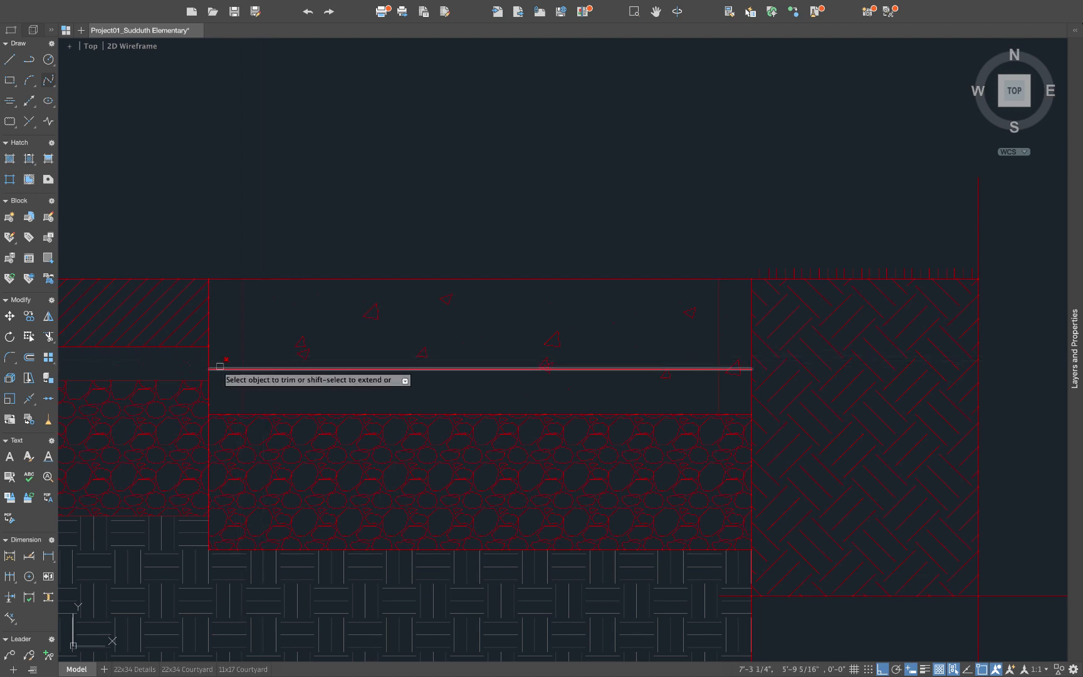
{"action": "mouse_move", "coordinate": [724, 366]}
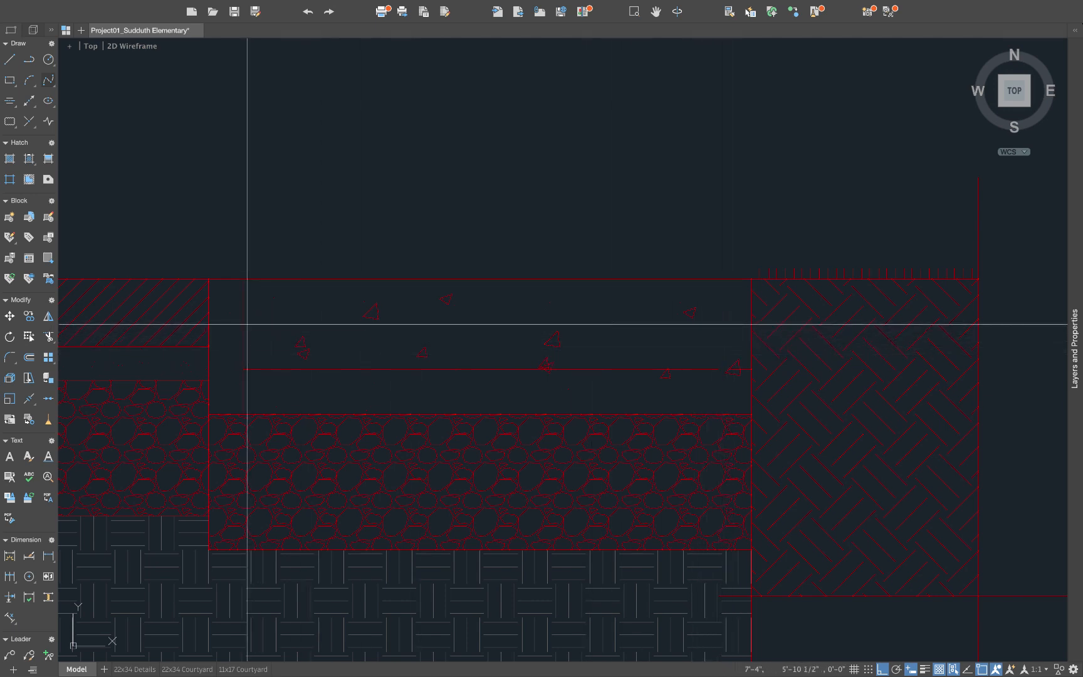
{"action": "left_click", "coordinate": [243, 326]}
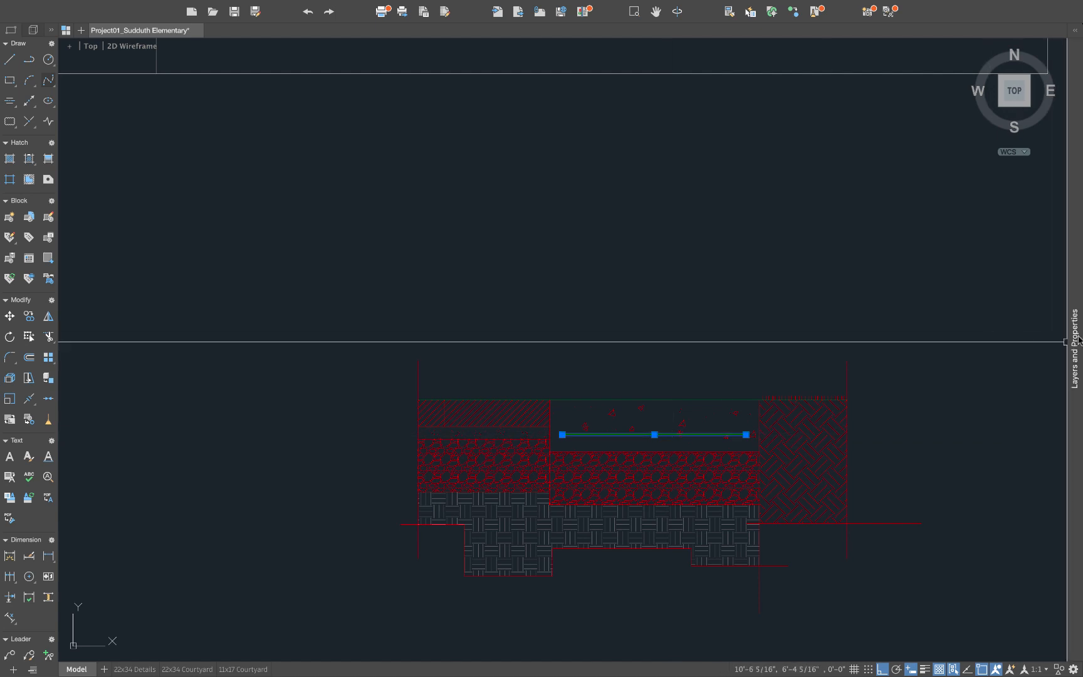
Step: Set the slab rebar line's linetype to DASHED in the properties palette
{"action": "left_click", "coordinate": [1073, 314]}
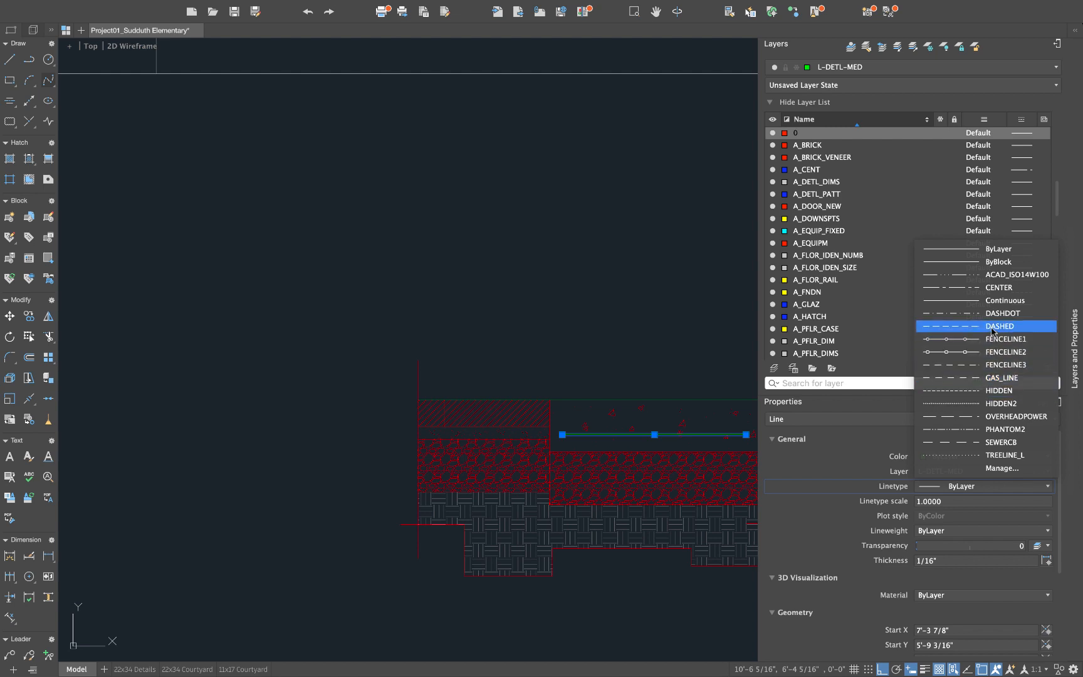
{"action": "left_click", "coordinate": [1000, 326]}
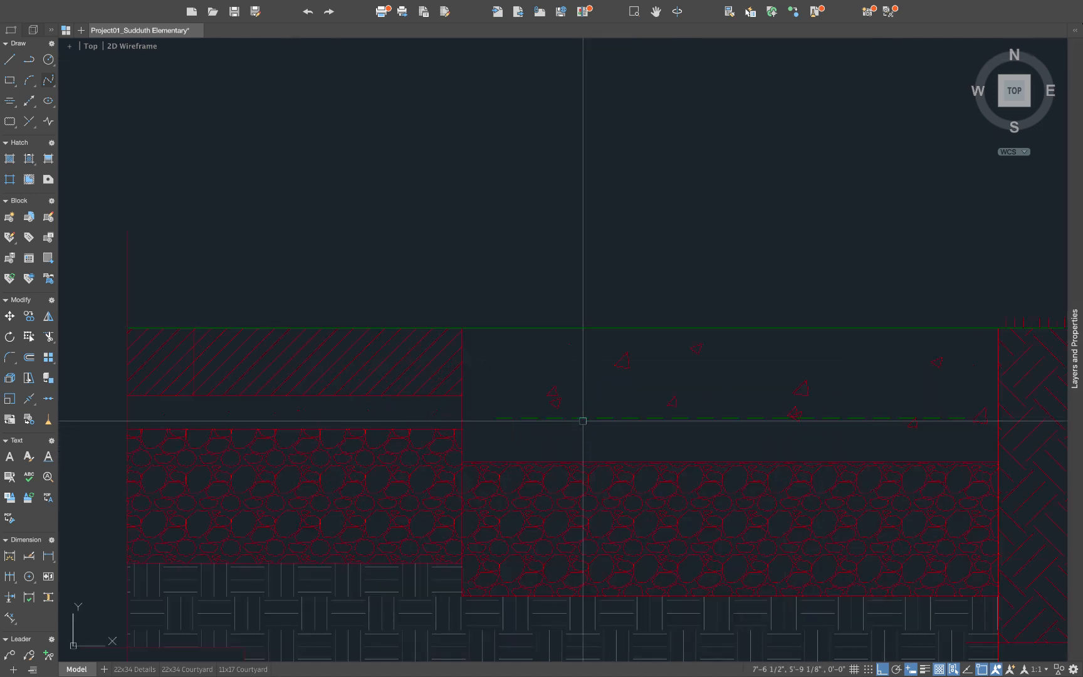
{"action": "mouse_move", "coordinate": [567, 433]}
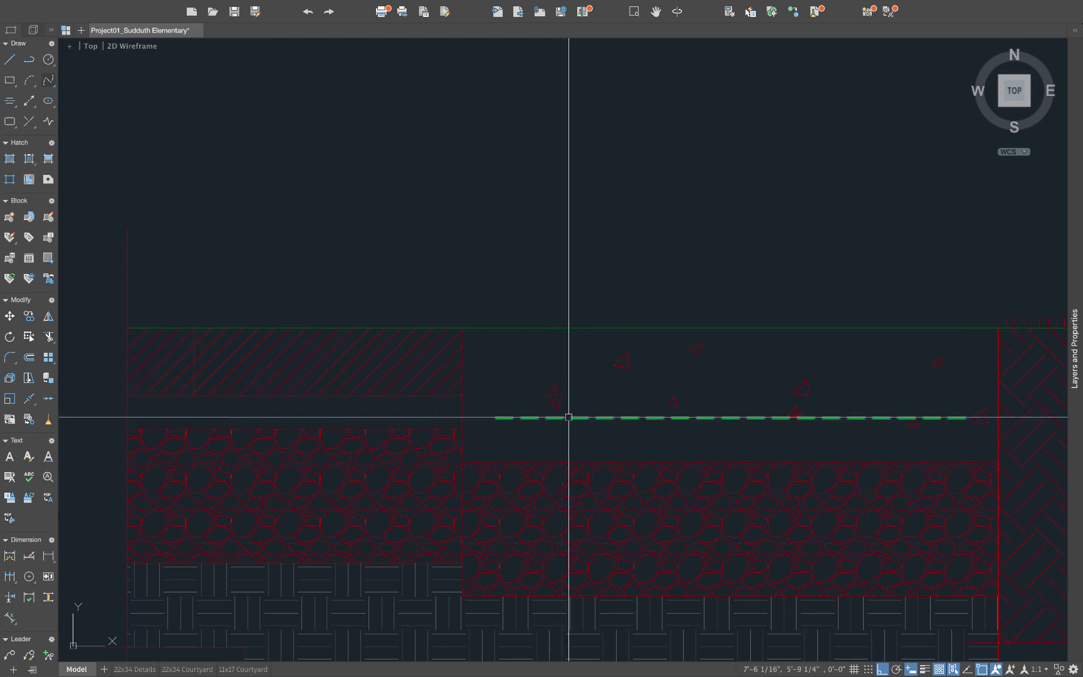
{"action": "mouse_move", "coordinate": [581, 417]}
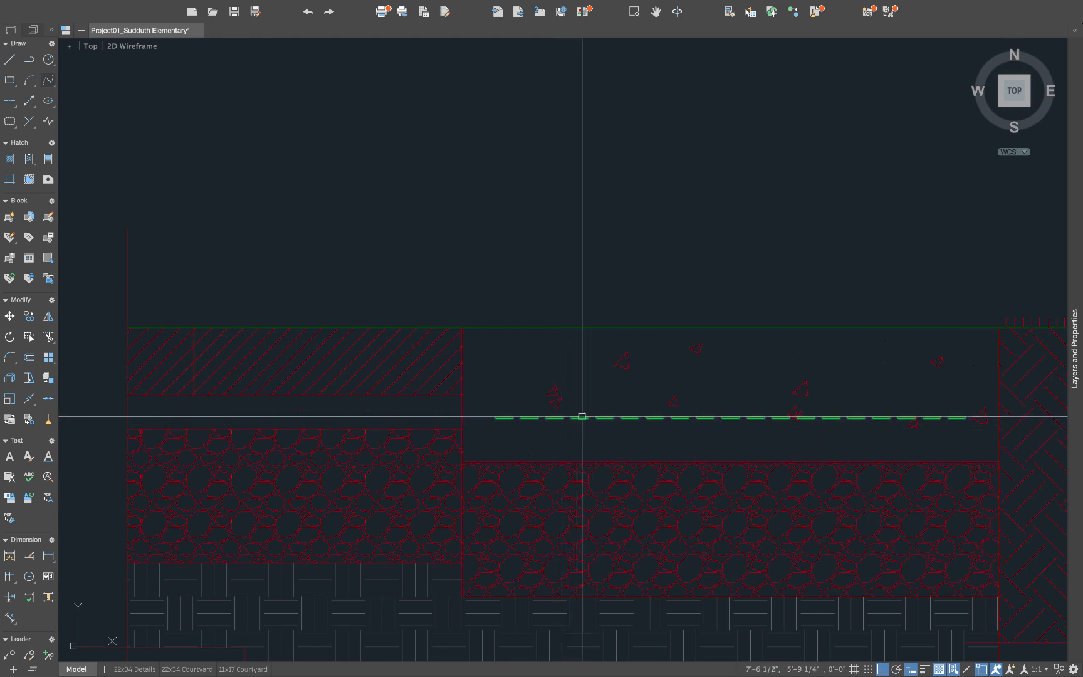
{"action": "mouse_move", "coordinate": [582, 418]}
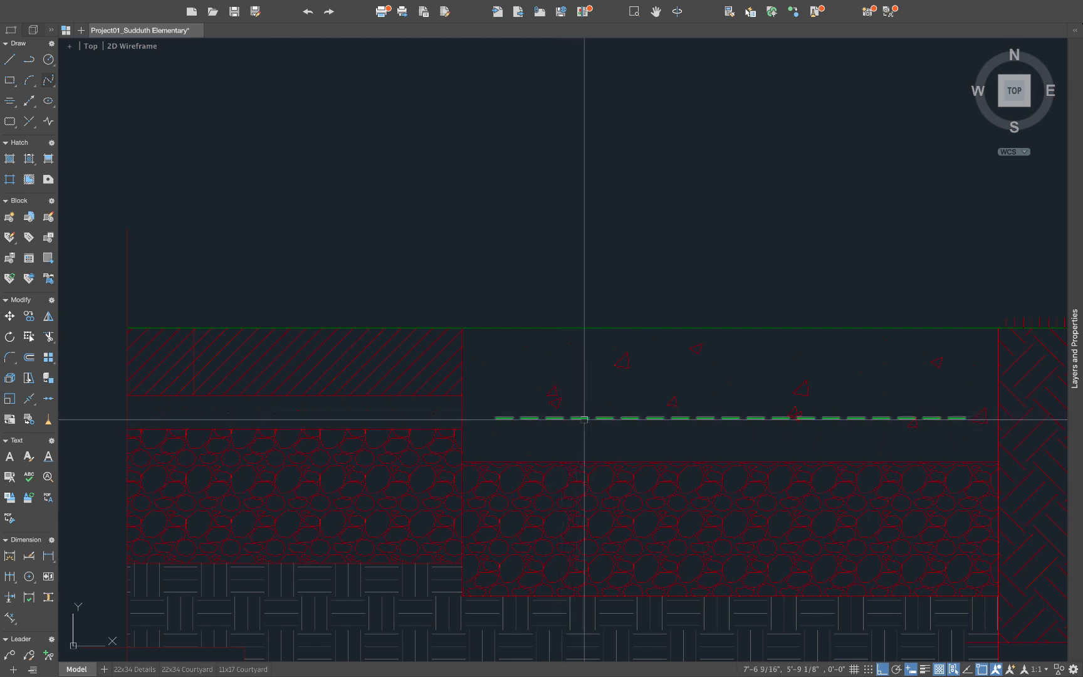
{"action": "mouse_move", "coordinate": [821, 440]}
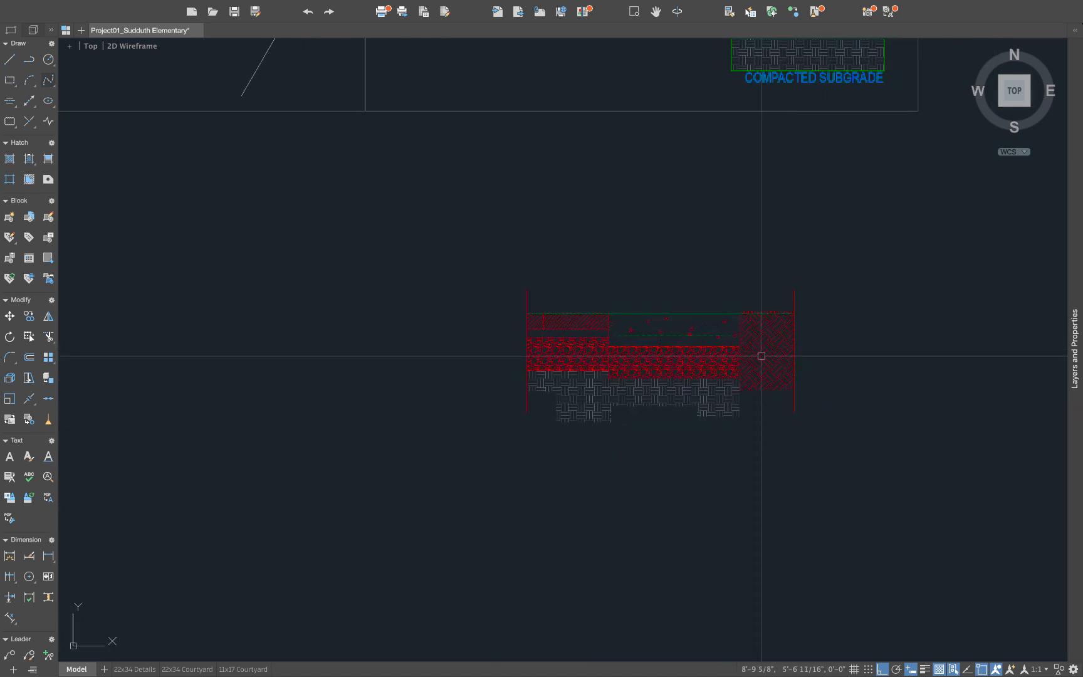
Step: Select the left section of the gravel hatch
{"action": "left_click", "coordinate": [567, 358]}
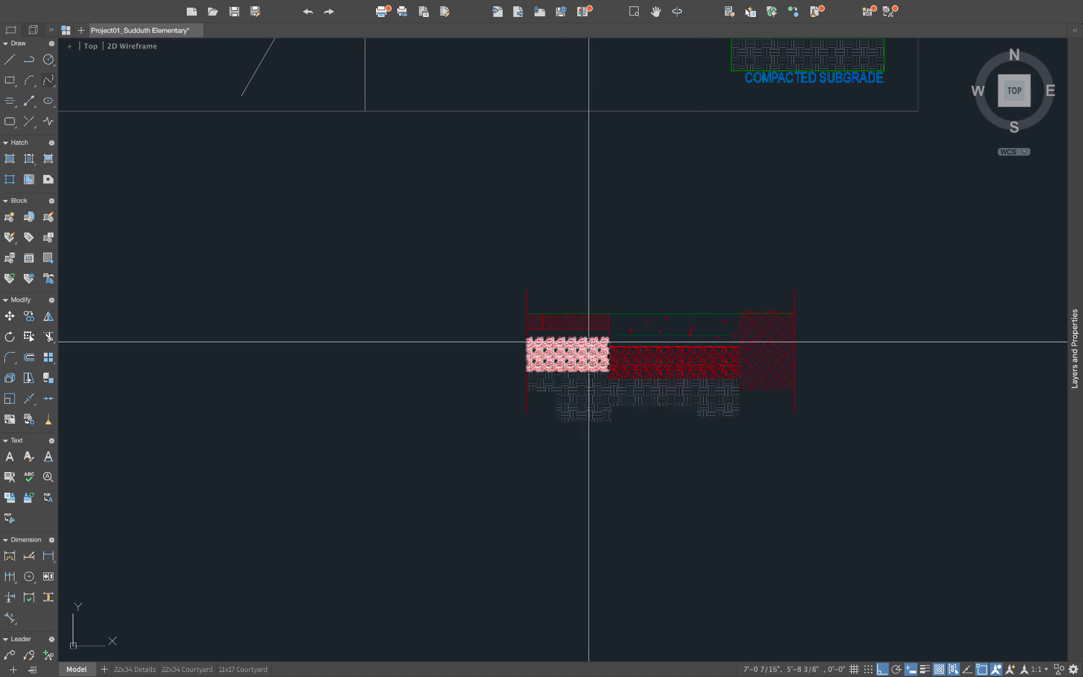